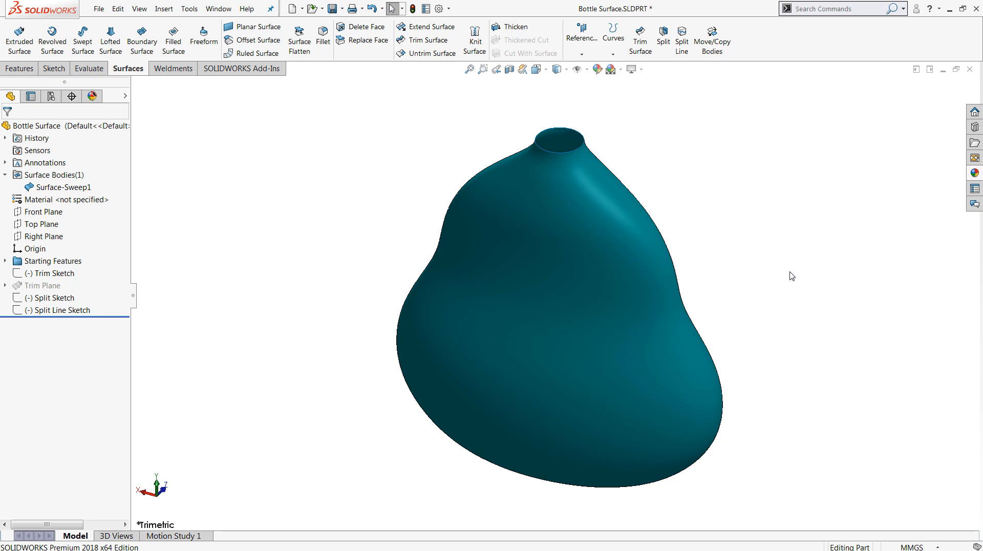
pyautogui.moveTo(688, 117)
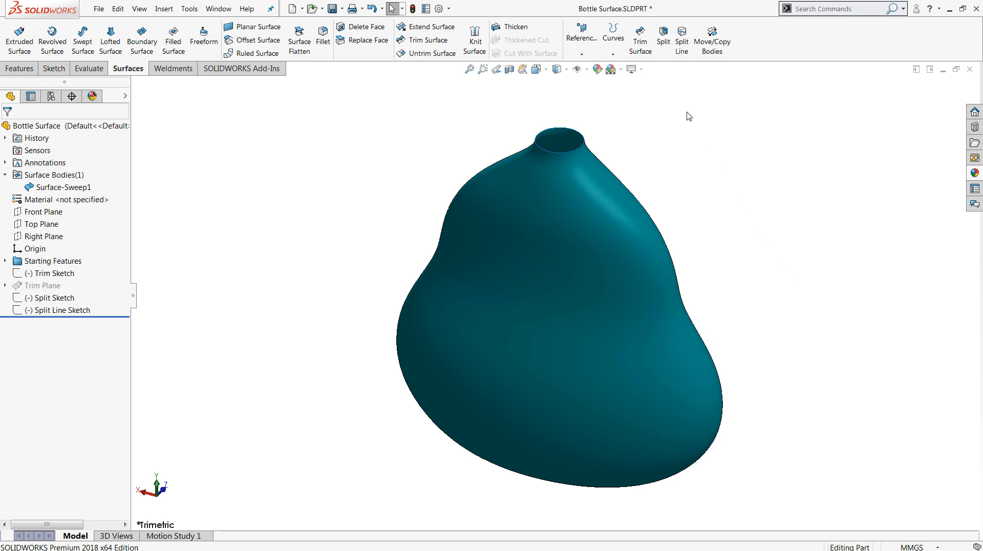
pyautogui.moveTo(639, 37)
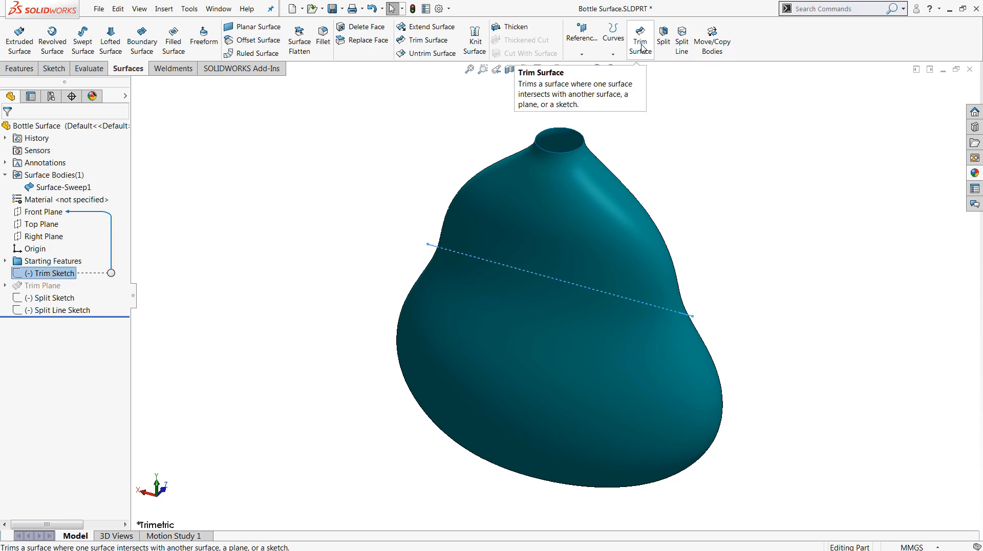
# Step: Trim the bottle surface with the Trim Sketch as a standard cutting tool, discarding one side
pyautogui.click(640, 39)
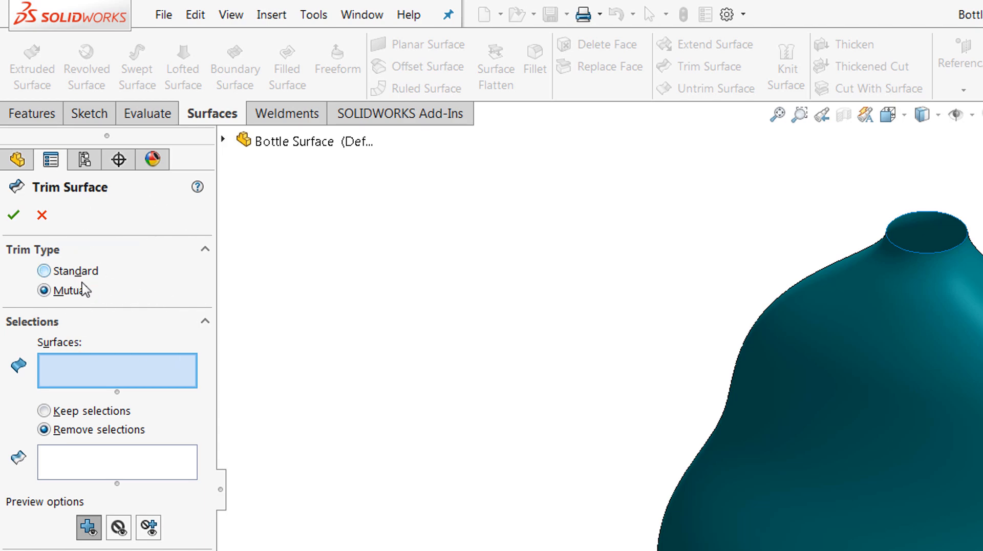
pyautogui.click(44, 270)
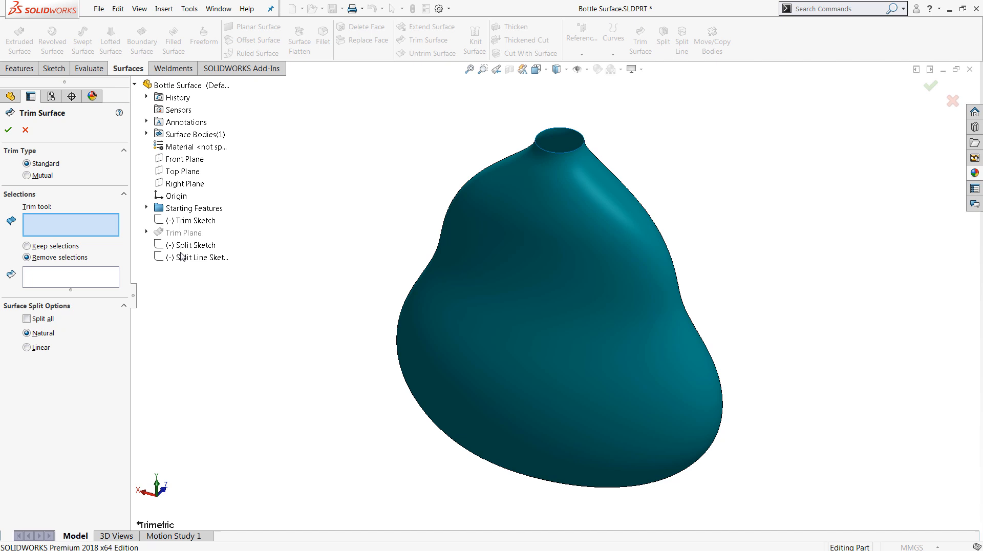
pyautogui.moveTo(190, 258)
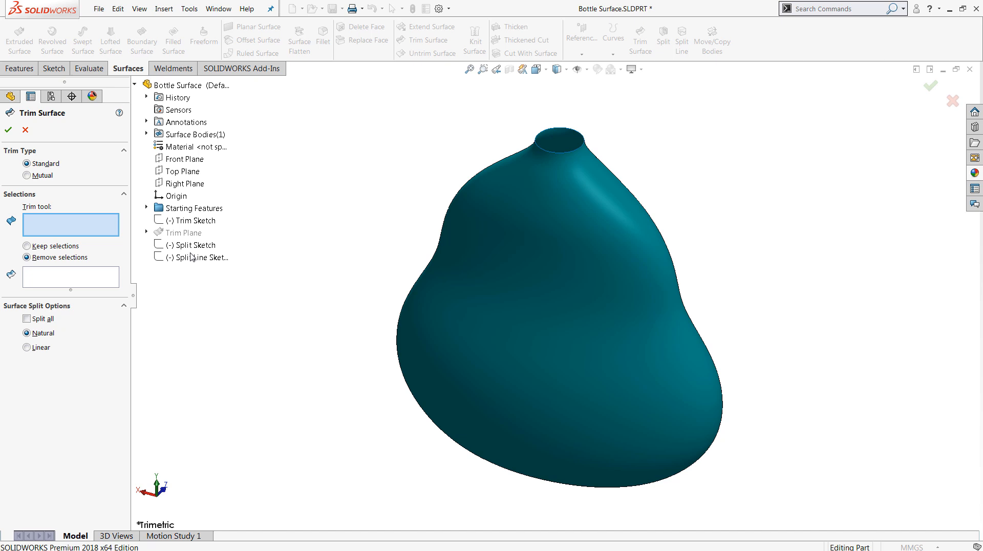
pyautogui.click(192, 220)
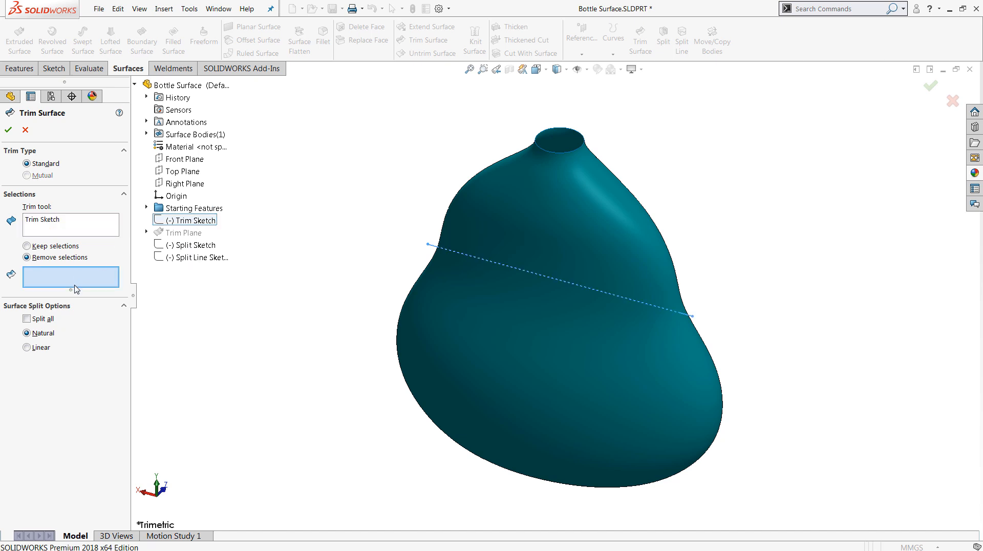
pyautogui.moveTo(515, 210)
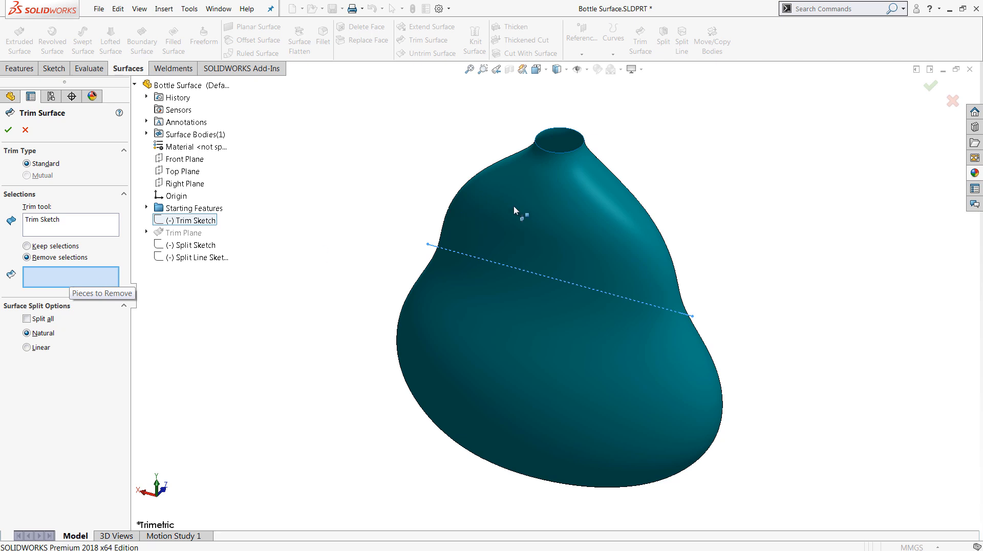
pyautogui.click(558, 200)
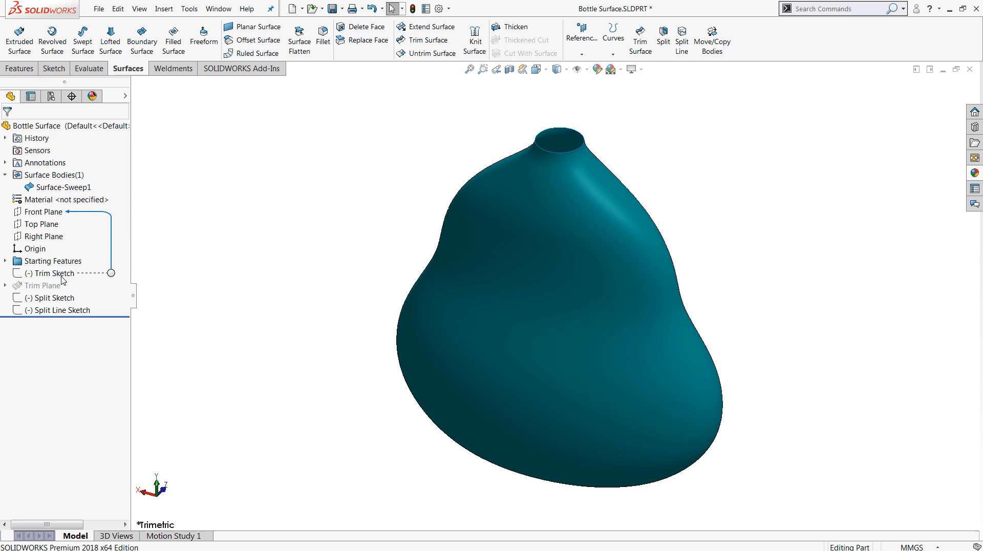
# Step: Trim the bottle and the Trim Plane against each other with a Mutual trim and accept it
pyautogui.click(44, 285)
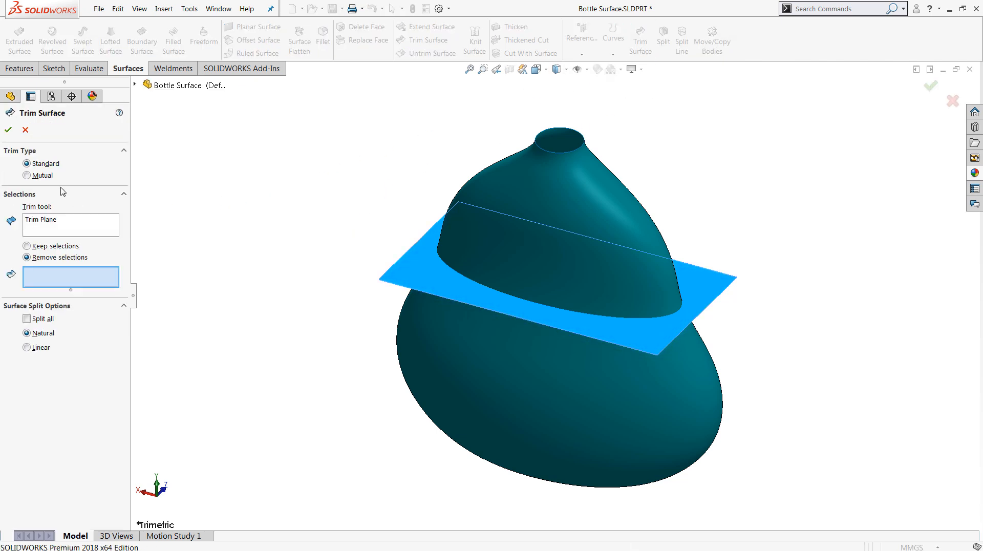
pyautogui.click(28, 175)
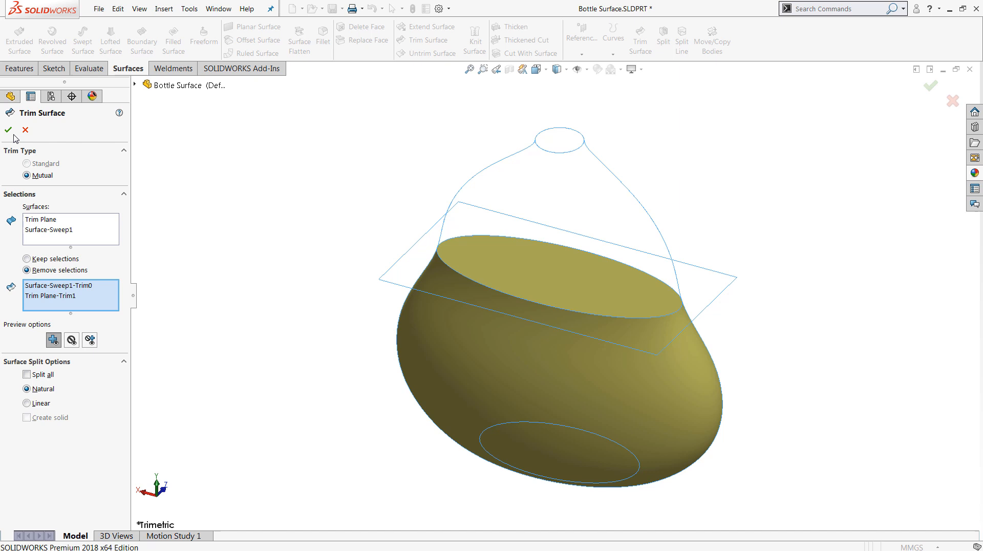
pyautogui.click(8, 129)
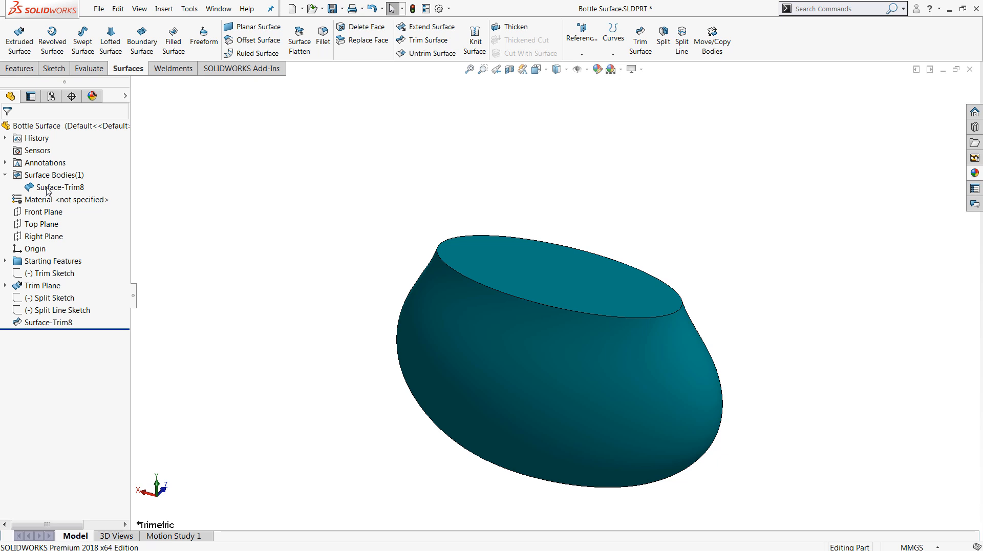
pyautogui.moveTo(198, 238)
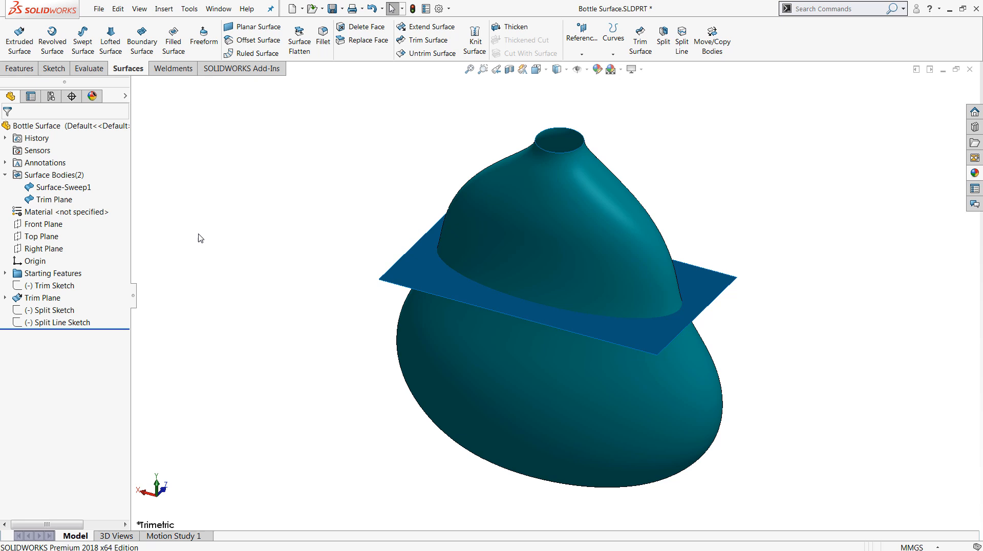
# Step: Suppress the Trim Plane feature and select the Split Sketch line on the bottle
pyautogui.click(45, 298)
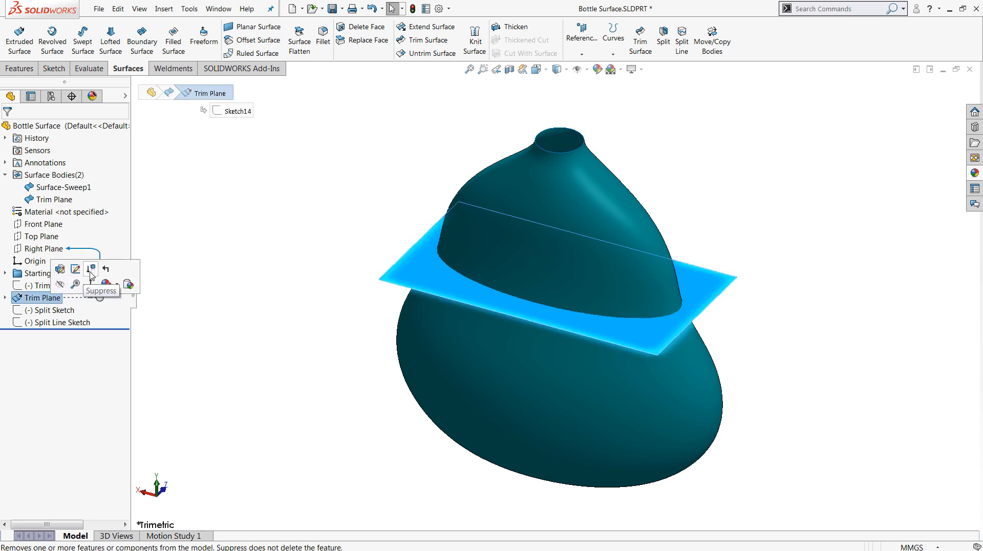
pyautogui.click(91, 269)
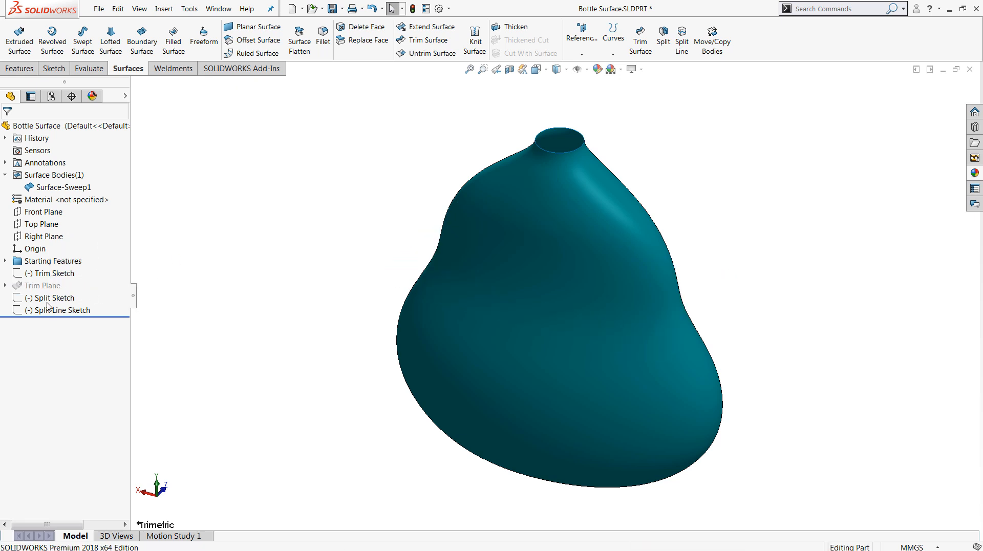
pyautogui.click(51, 297)
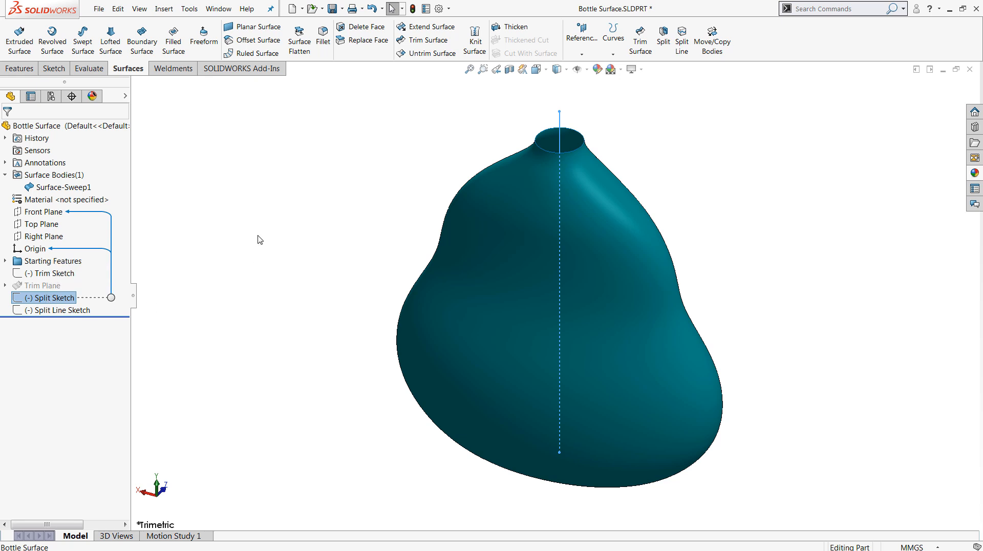
pyautogui.moveTo(272, 214)
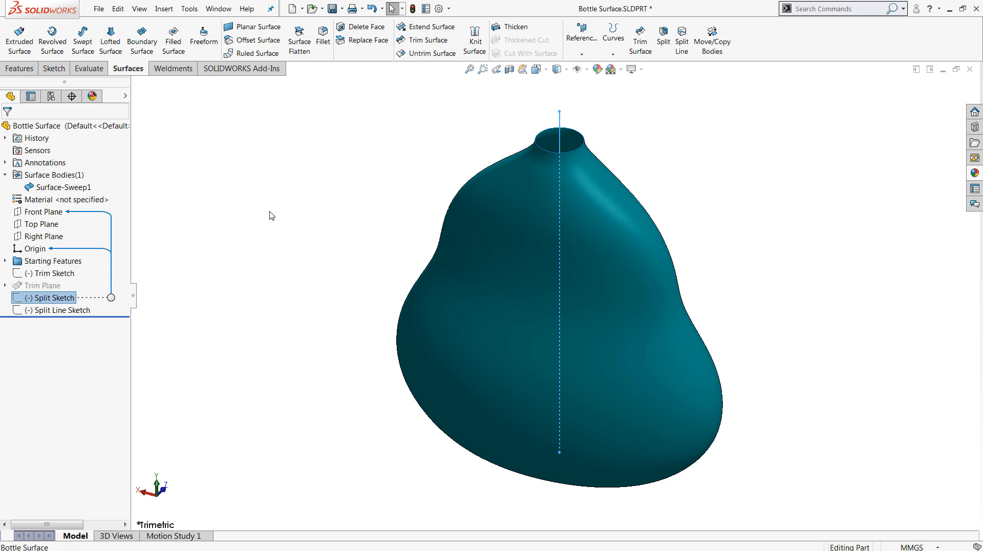
pyautogui.click(663, 37)
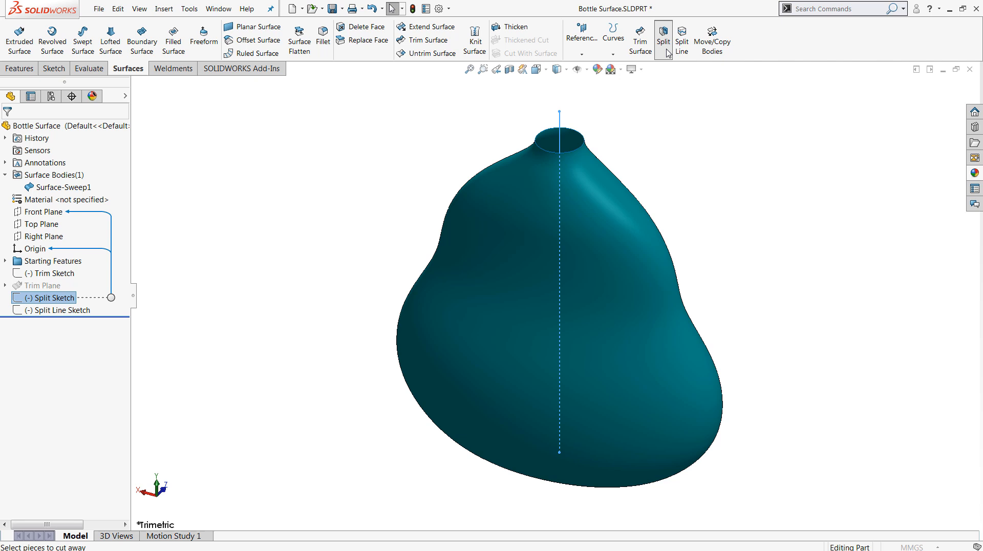
# Step: Split the bottle along the Split Sketch into two cut bodies and select one of them
pyautogui.click(663, 39)
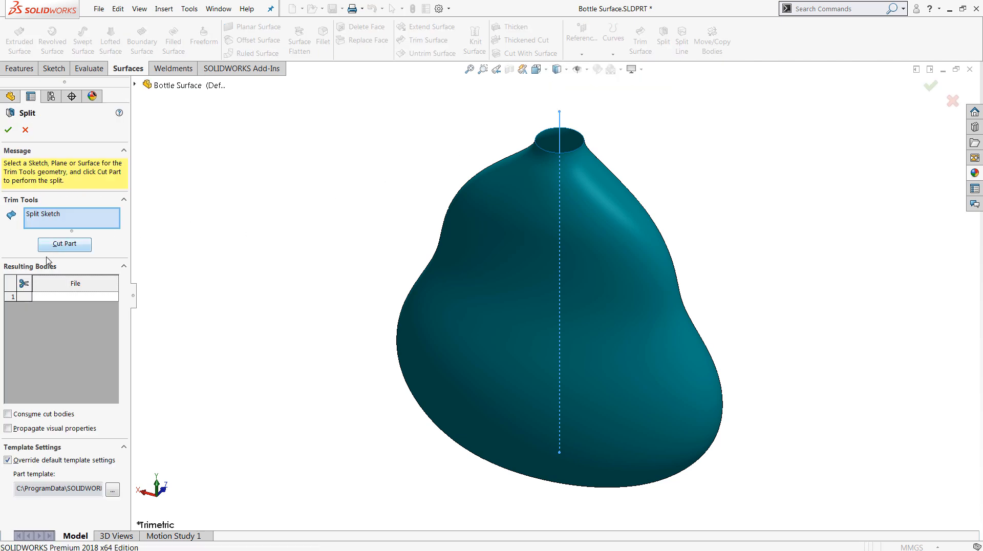
pyautogui.click(64, 244)
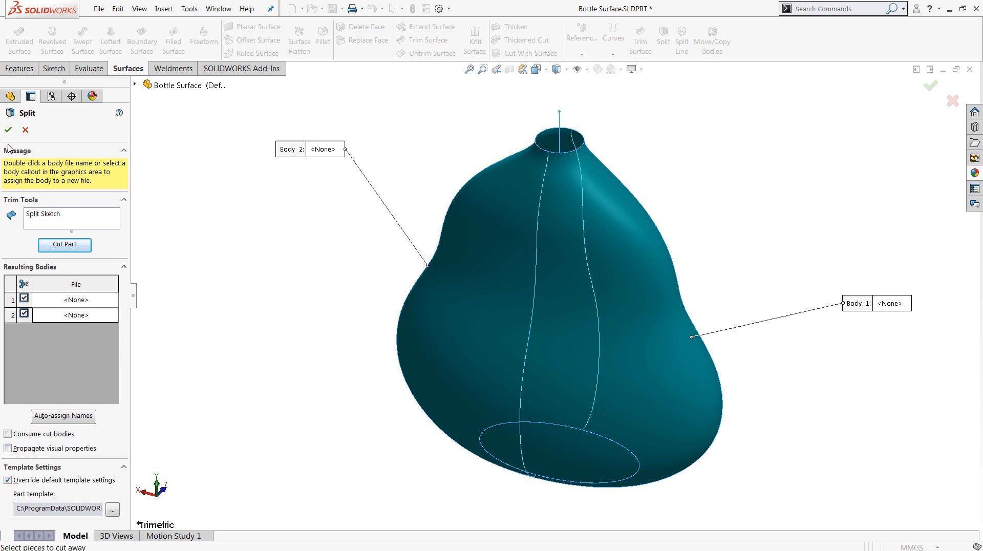
pyautogui.click(8, 130)
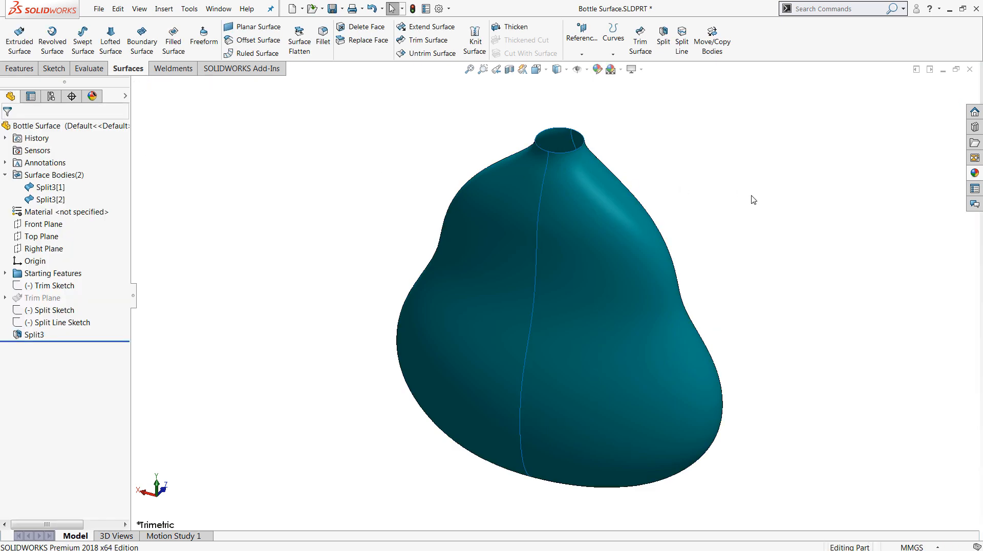
pyautogui.moveTo(636, 271)
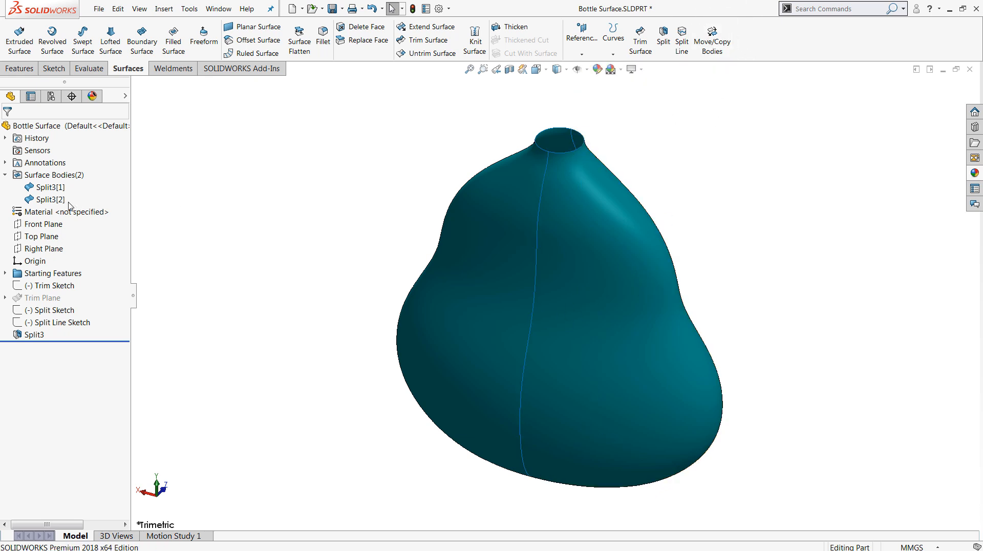
pyautogui.click(50, 187)
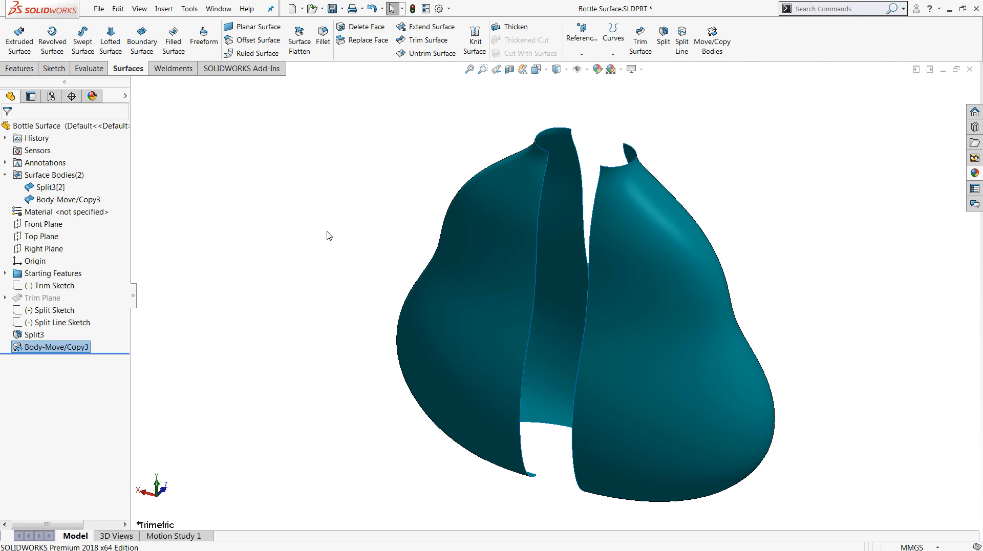
pyautogui.moveTo(335, 226)
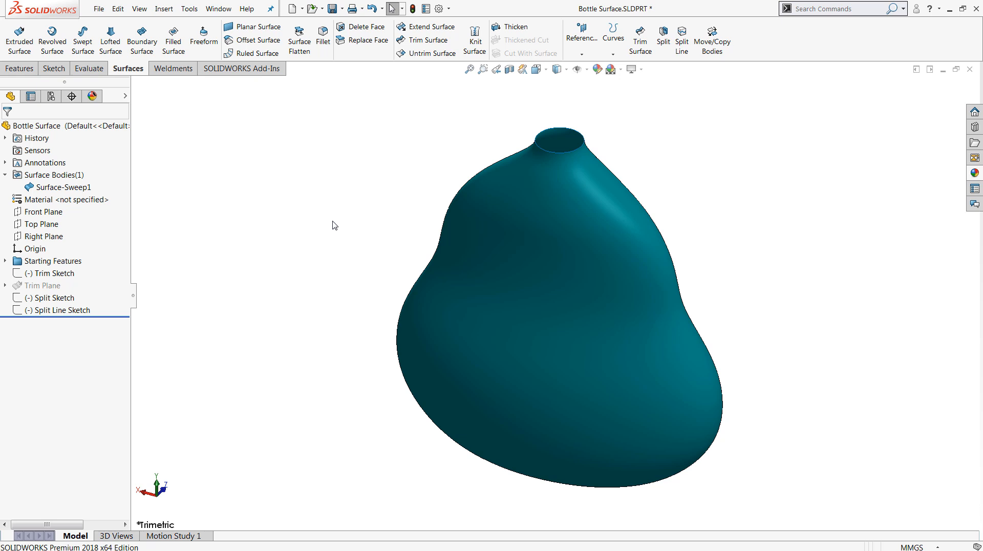
# Step: Start a Projection split line using the Split Line Sketch ellipse as the projected curve
pyautogui.click(681, 39)
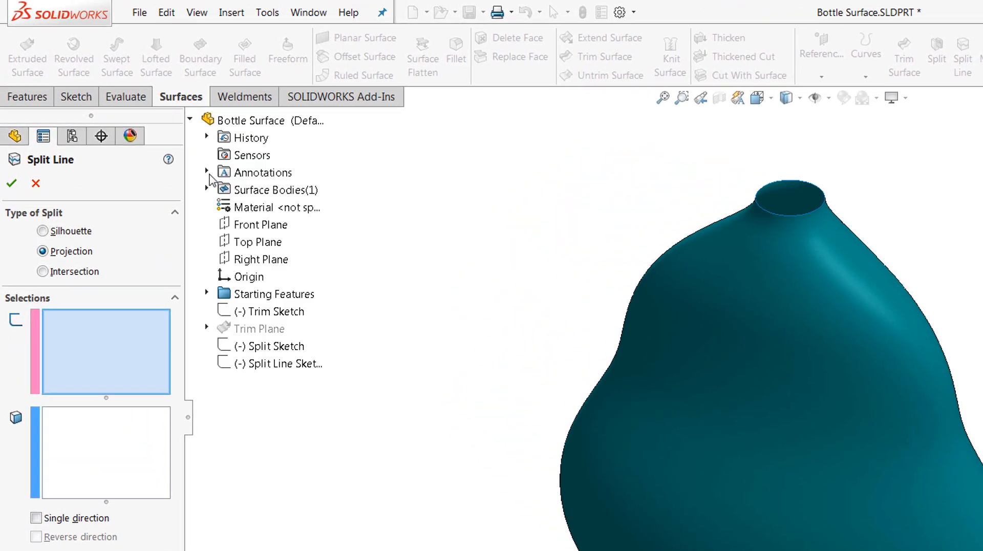
pyautogui.click(279, 363)
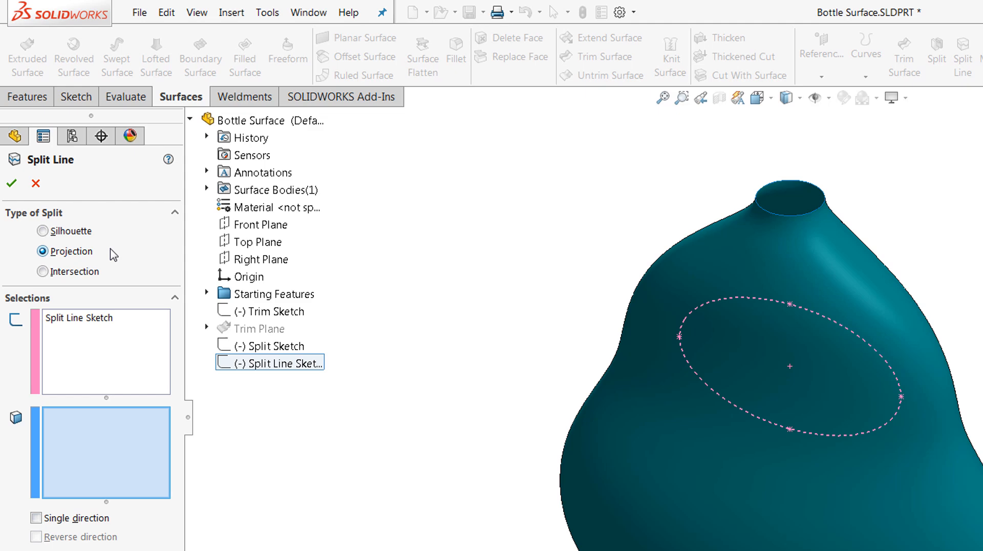
pyautogui.moveTo(130, 260)
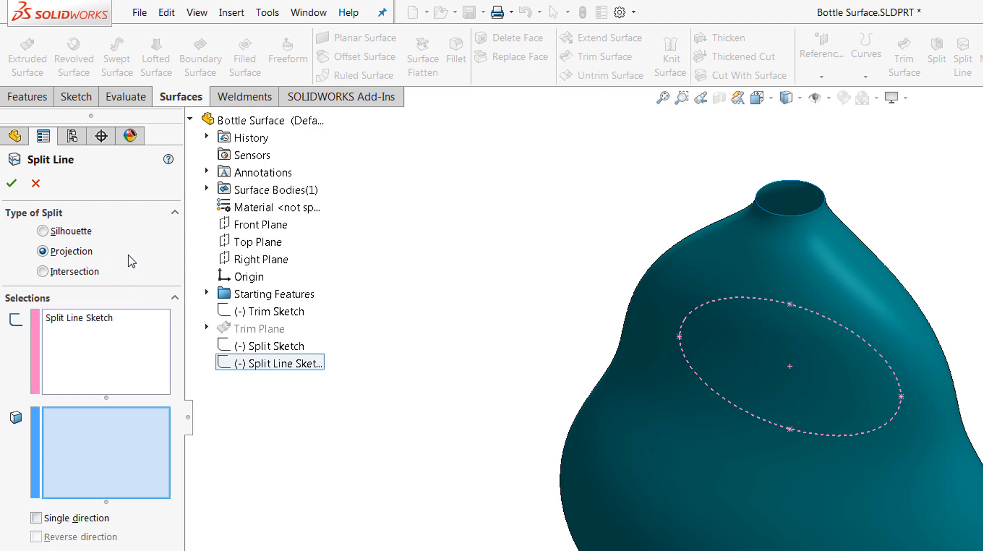
pyautogui.moveTo(125, 251)
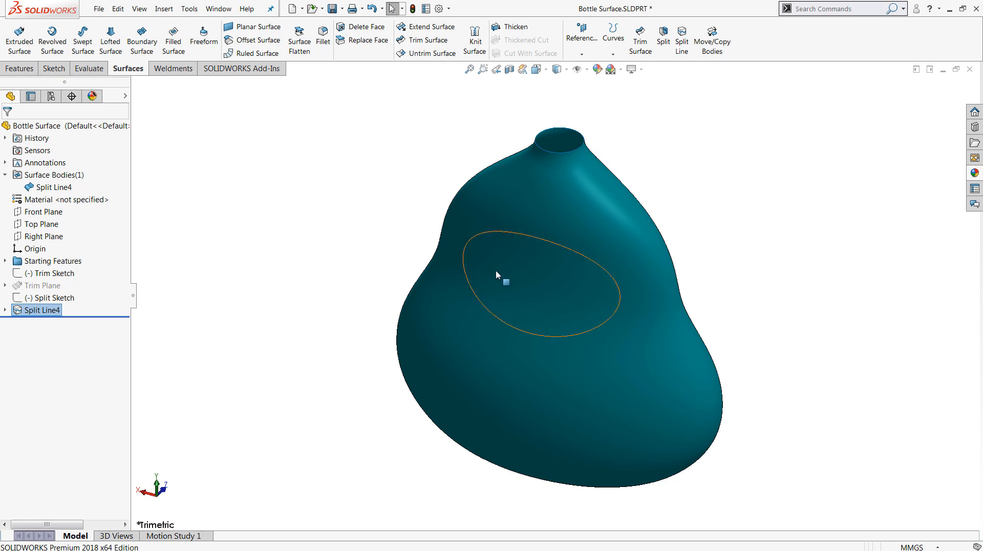
pyautogui.moveTo(512, 280)
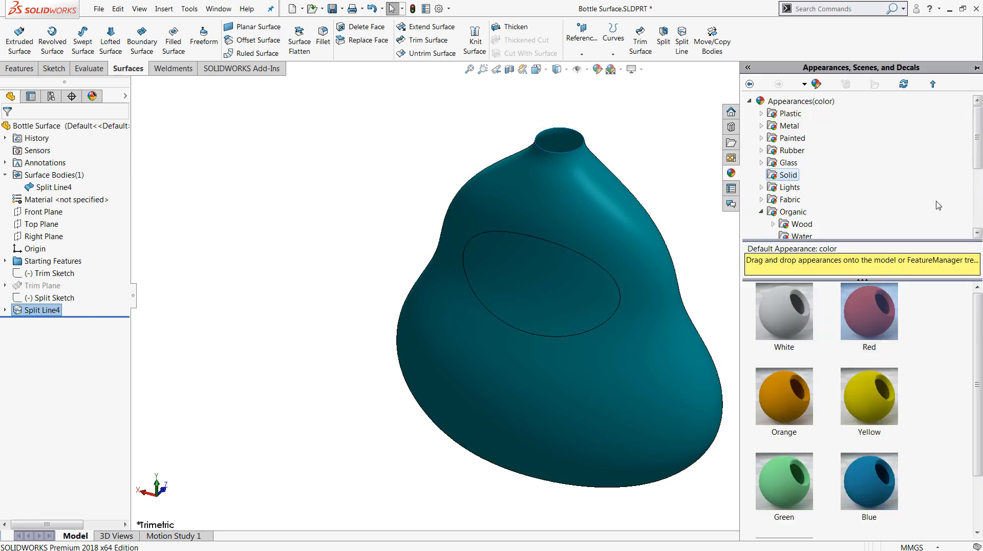
# Step: Apply the red Solid appearance to the elliptical split face on the bottle
pyautogui.click(545, 269)
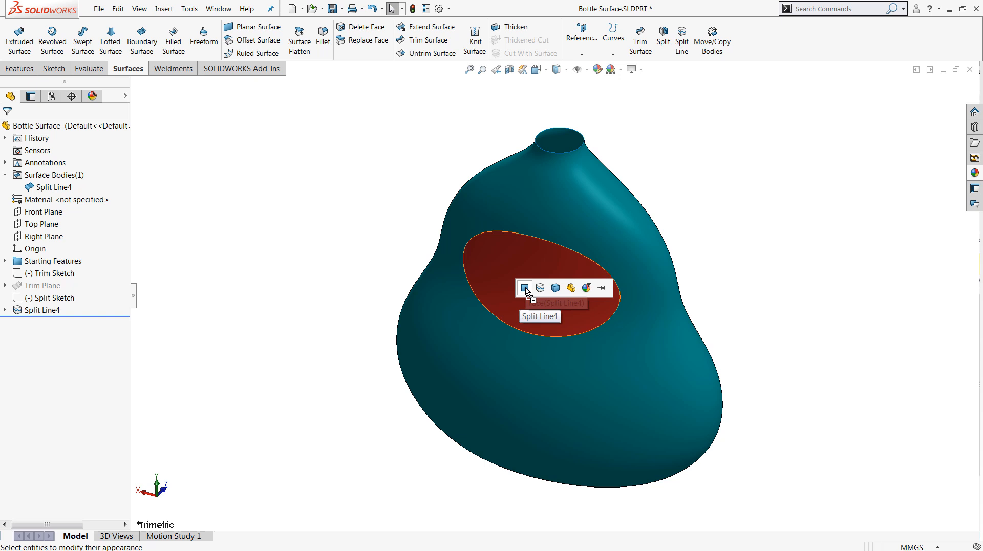